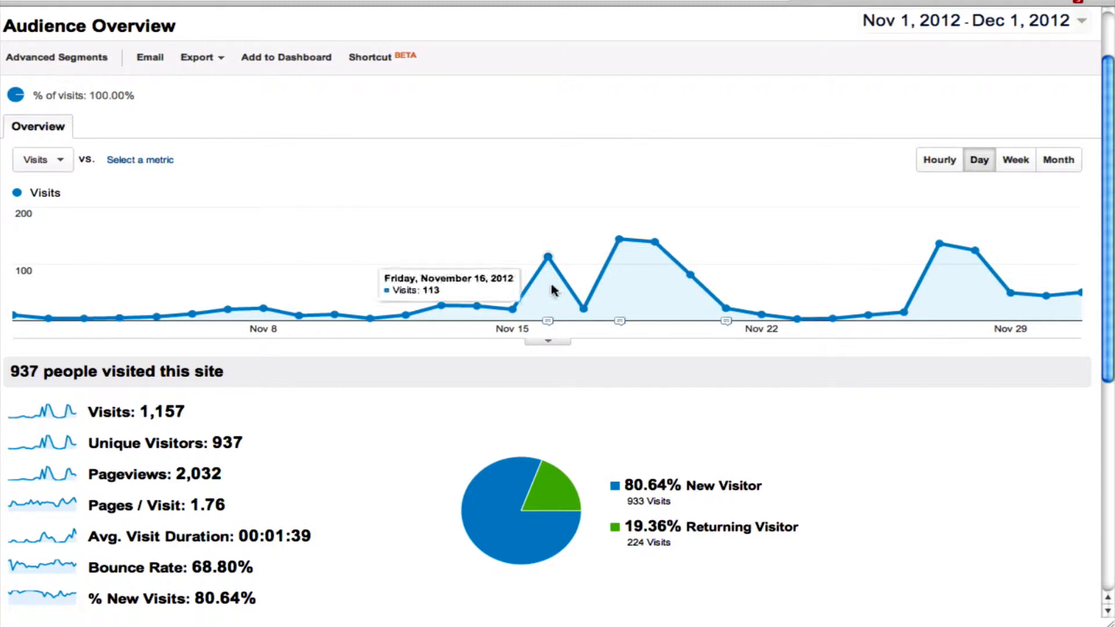
mouse_move(550, 344)
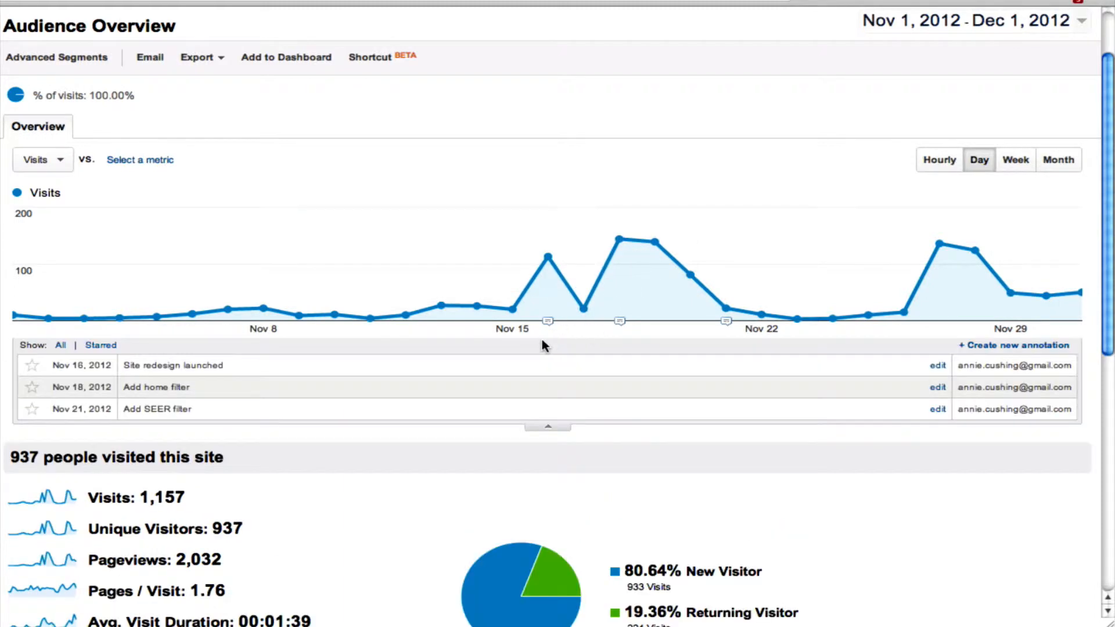
mouse_move(956, 368)
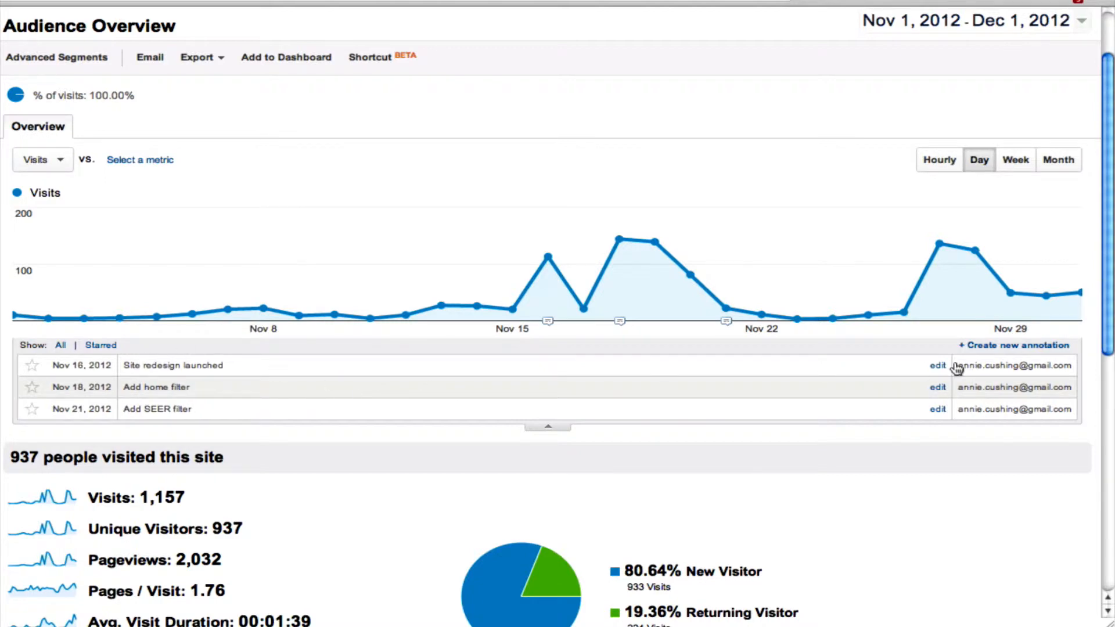
mouse_move(870, 425)
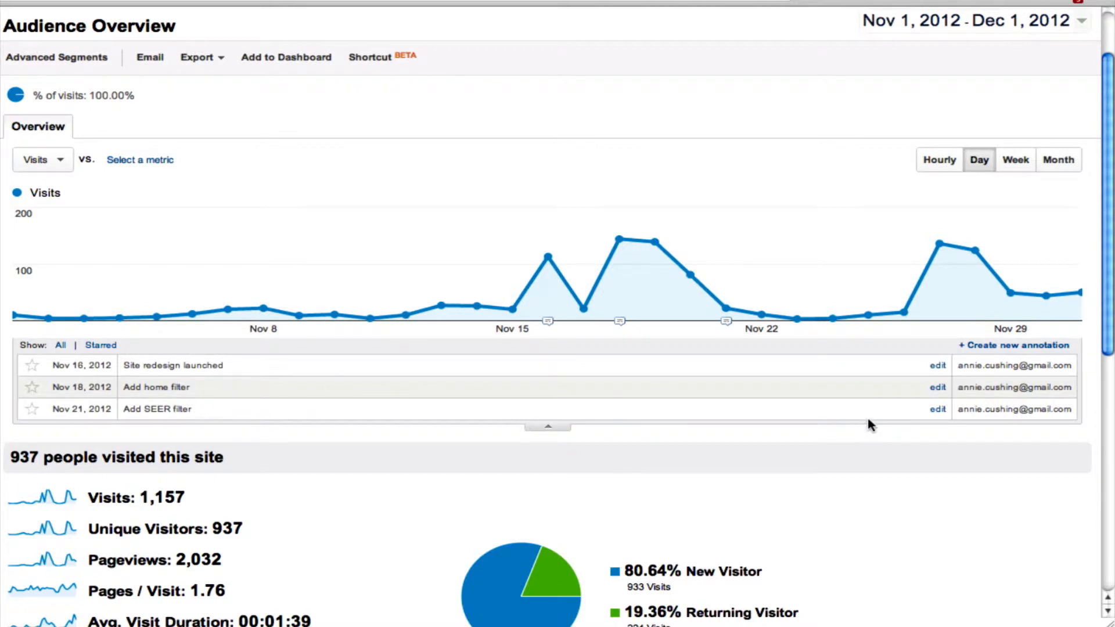
mouse_move(157, 314)
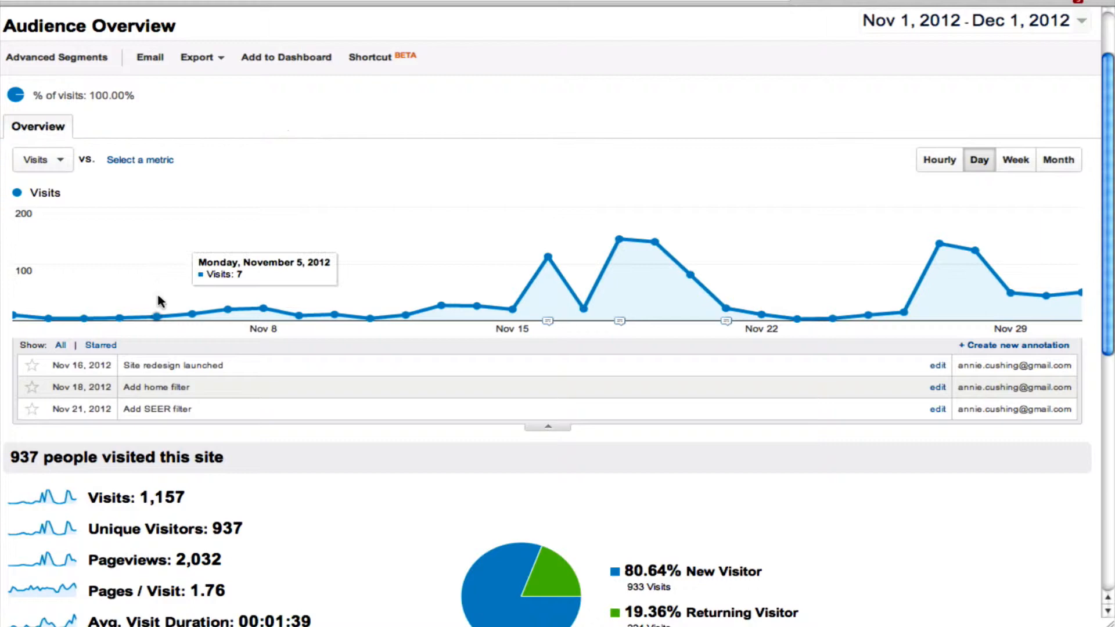
mouse_move(279, 395)
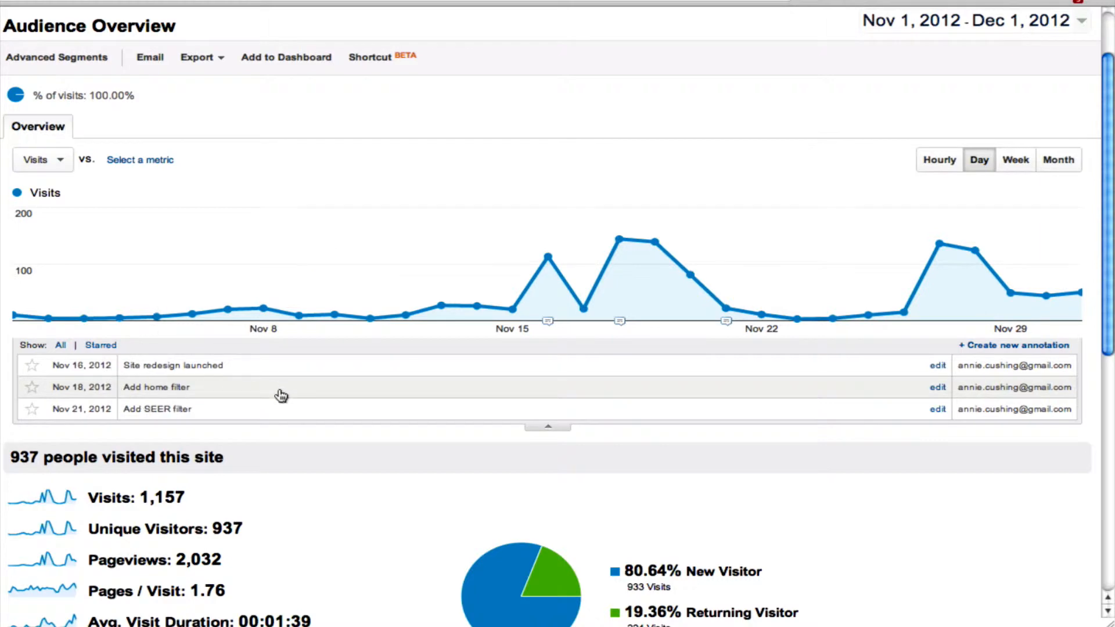
mouse_move(201, 370)
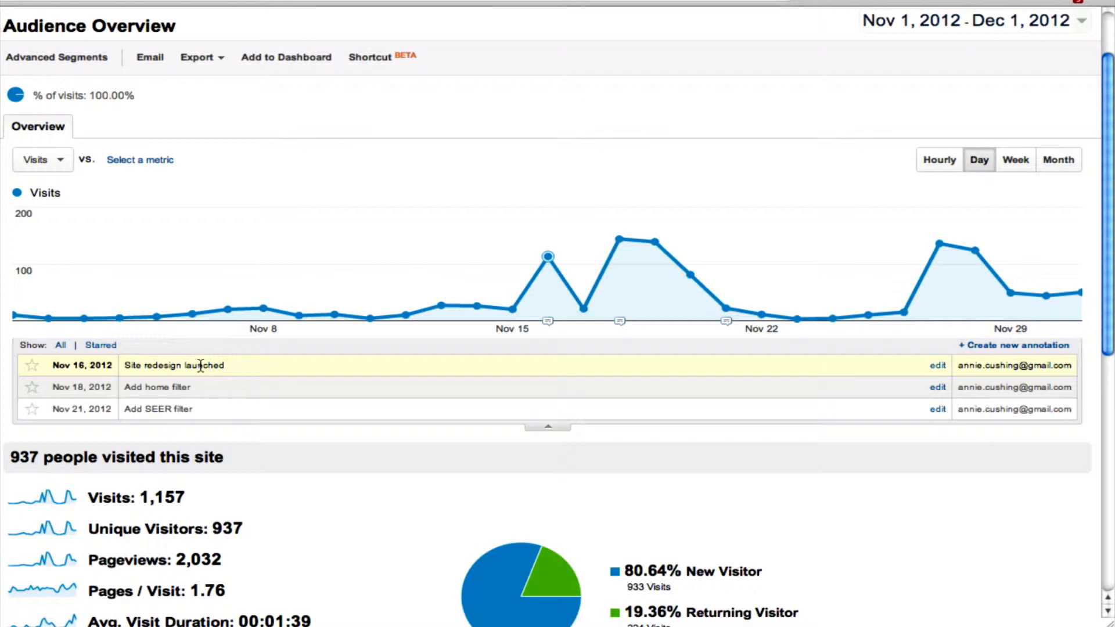
mouse_move(422, 363)
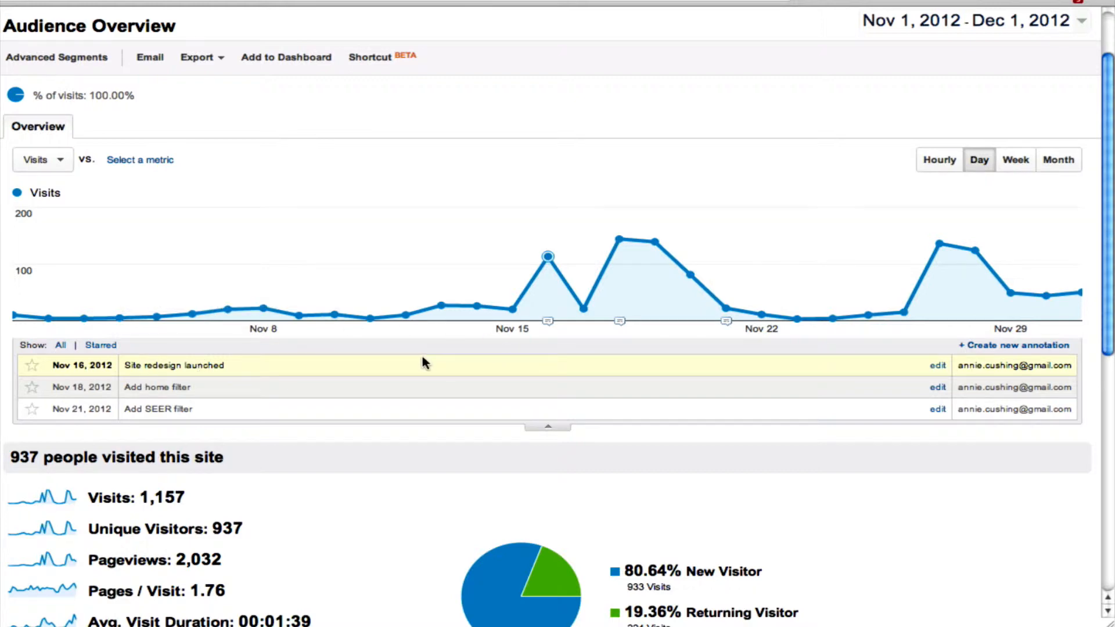
mouse_move(185, 390)
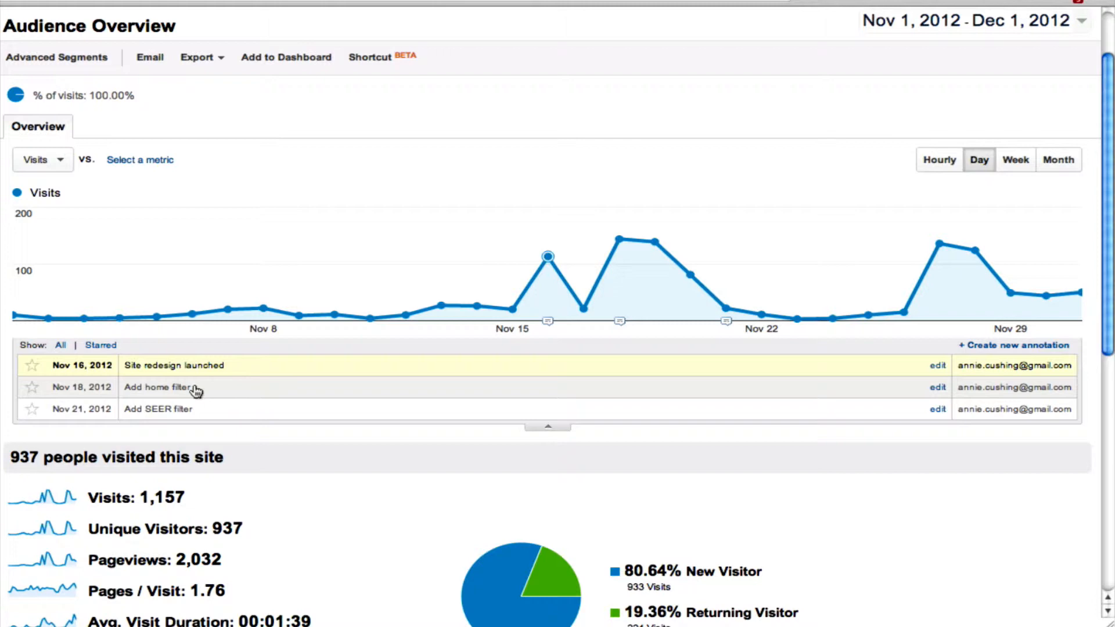
mouse_move(195, 414)
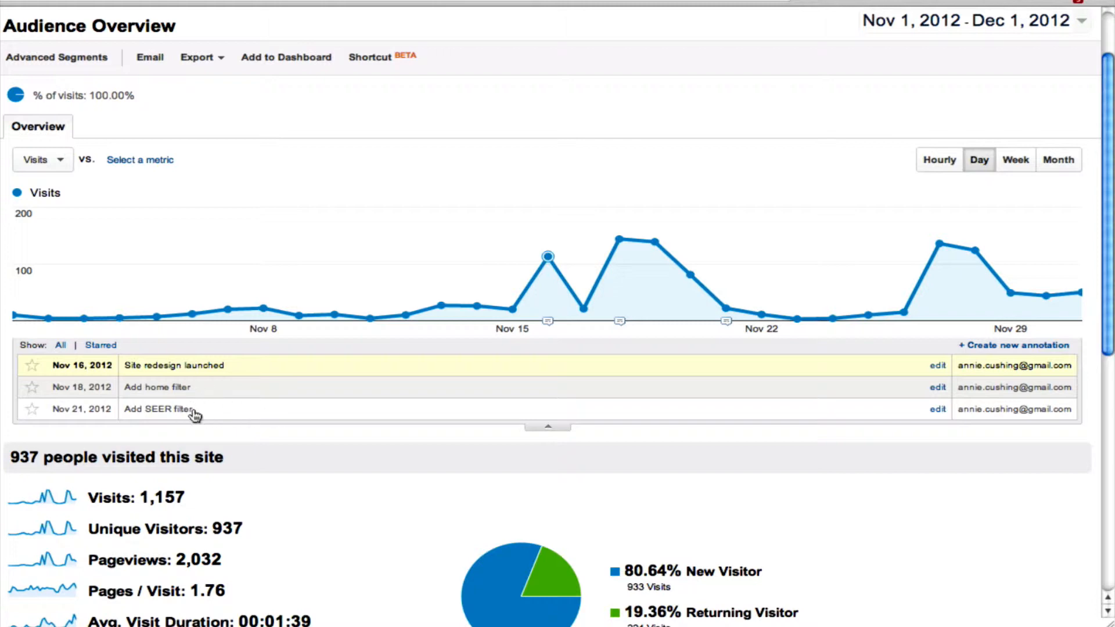
mouse_move(191, 363)
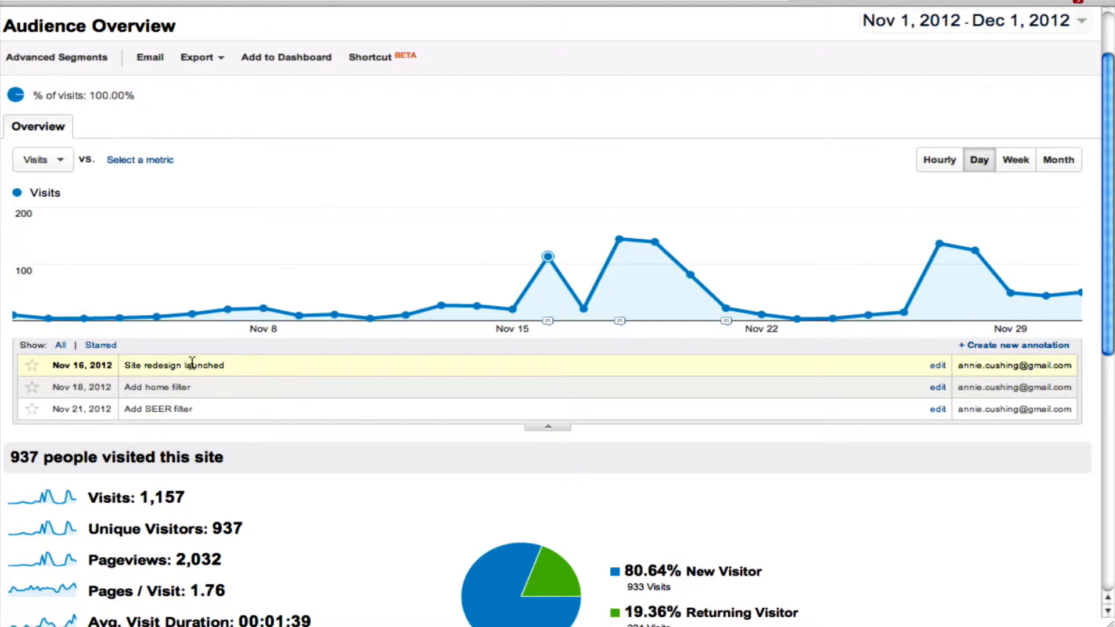
mouse_move(1002, 347)
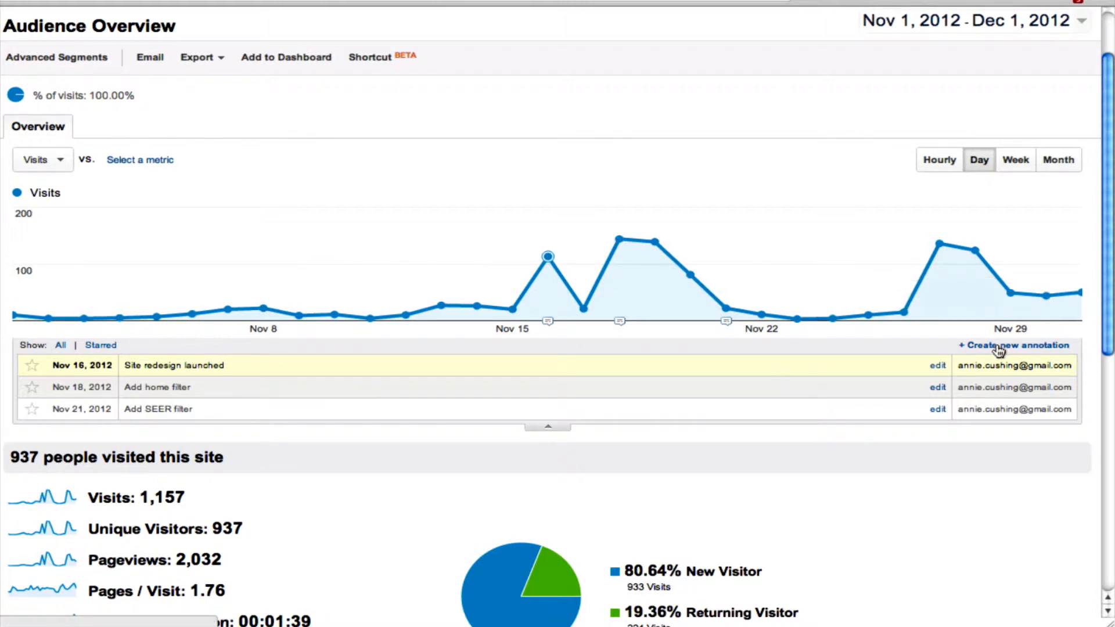
Step: Start a new Nov 16, 2012 annotation and write the note 'I changed something', keeping Shared visibility
click(1013, 344)
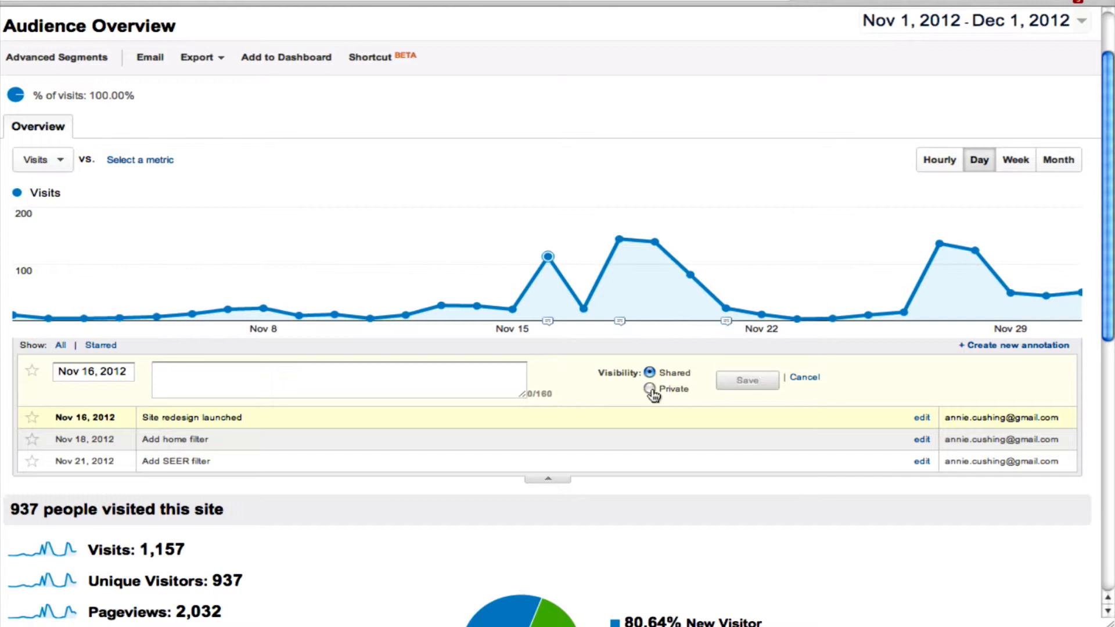
mouse_move(220, 355)
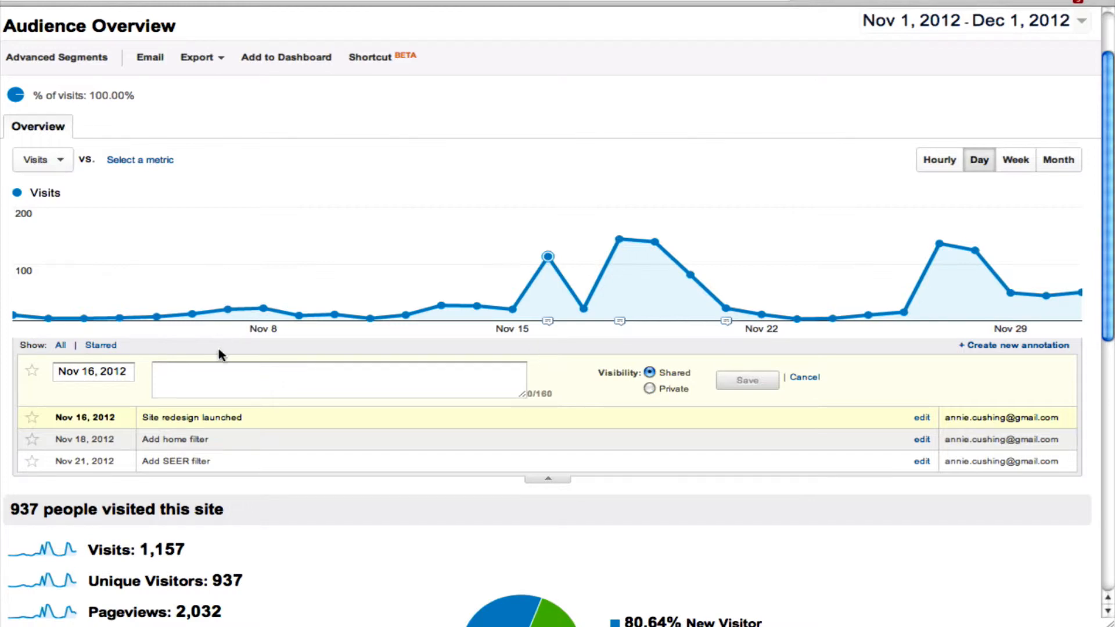
click(338, 378)
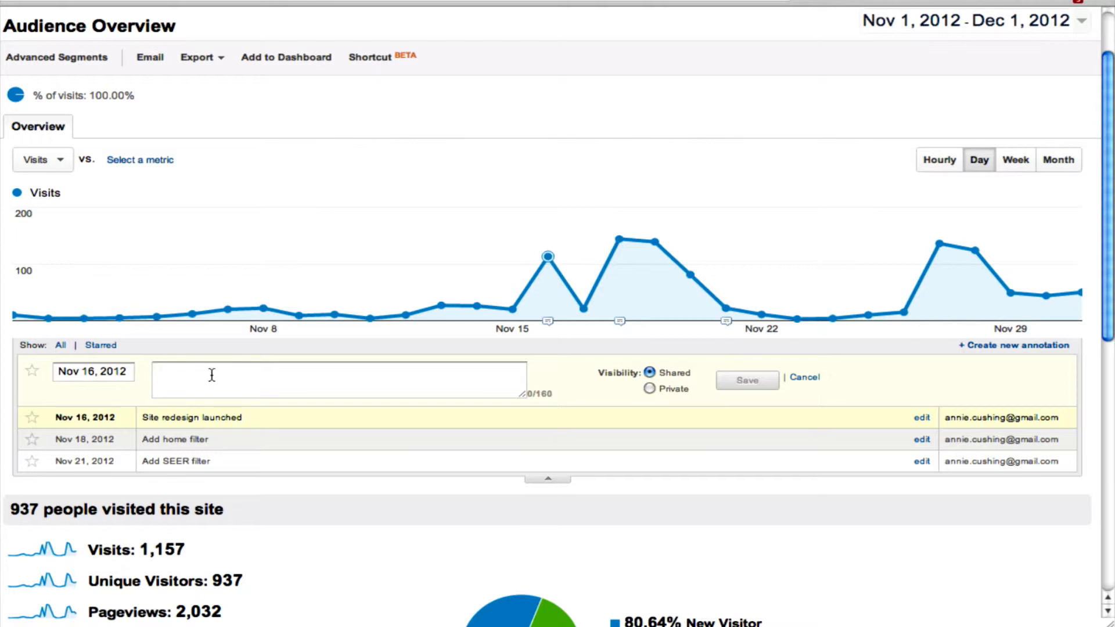
text(l)
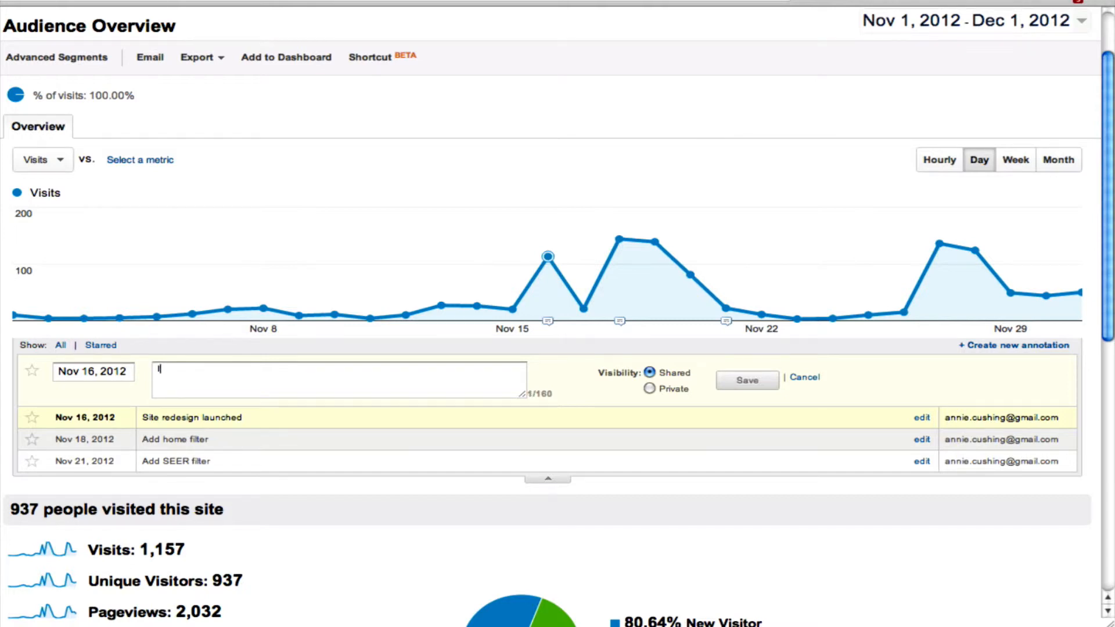
text(I chan)
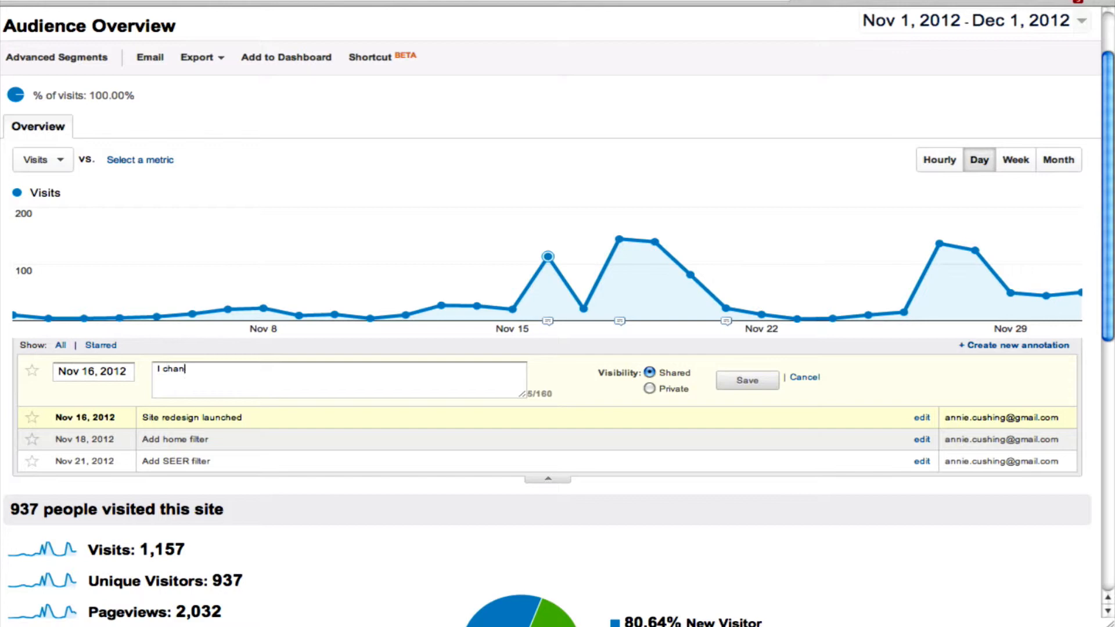
text(ged something)
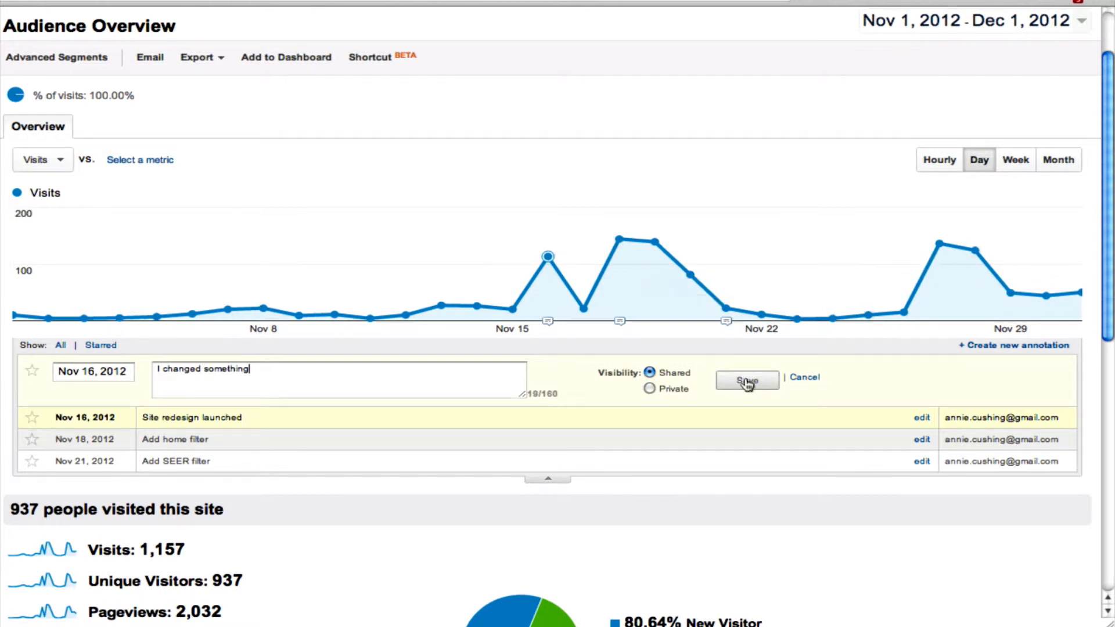
mouse_move(804, 377)
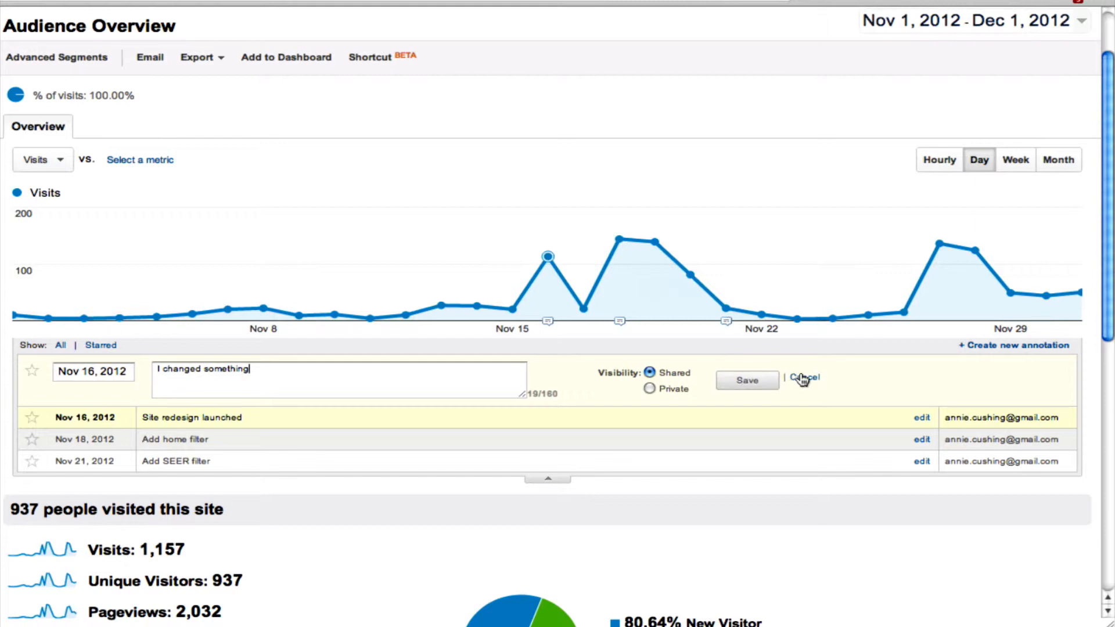
Step: Discard the unsaved 'I changed something' draft, leaving only the three existing November annotations
click(802, 377)
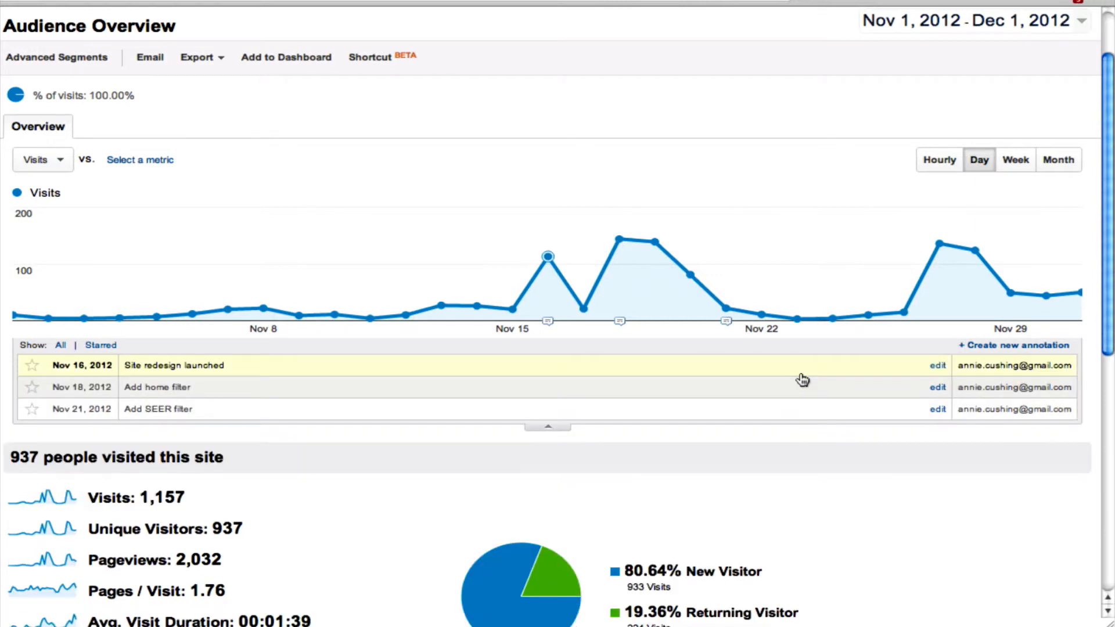
mouse_move(676, 349)
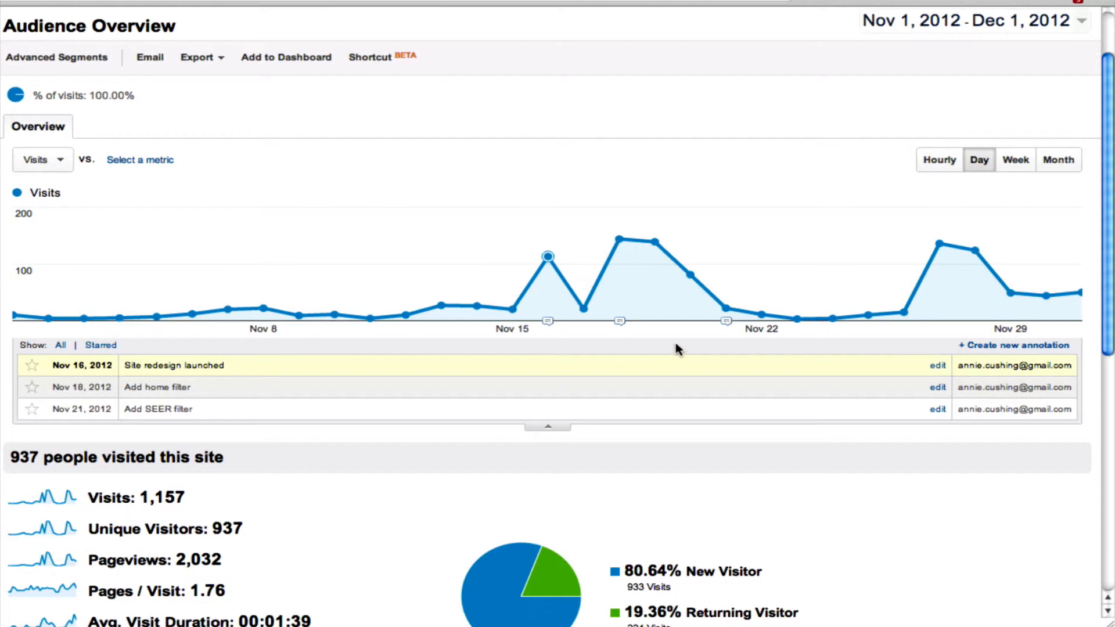
mouse_move(1082, 23)
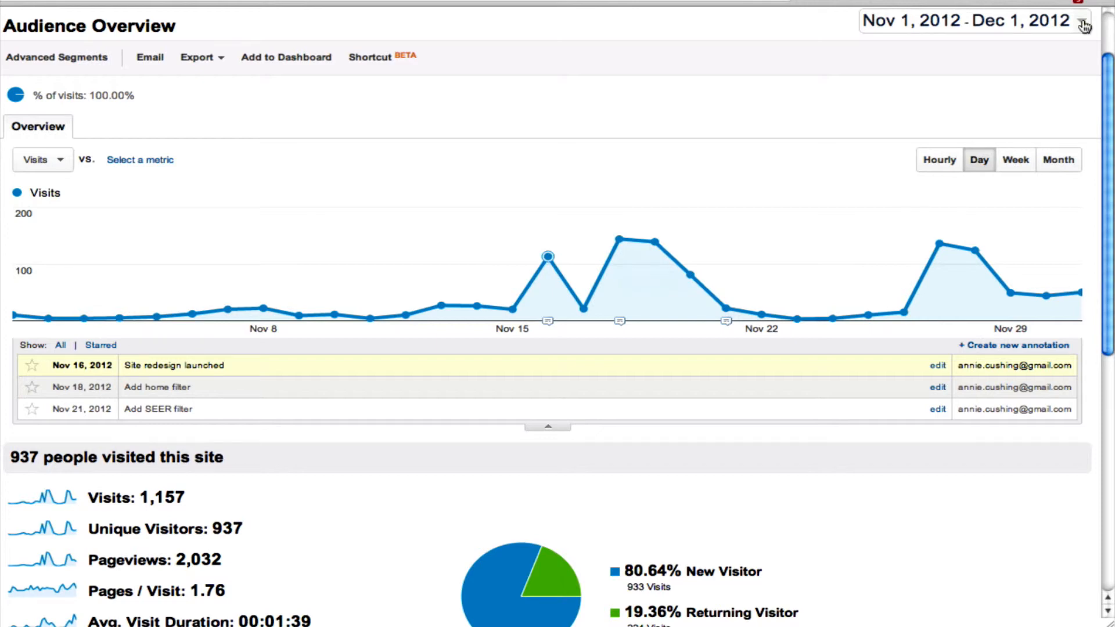
mouse_move(1075, 56)
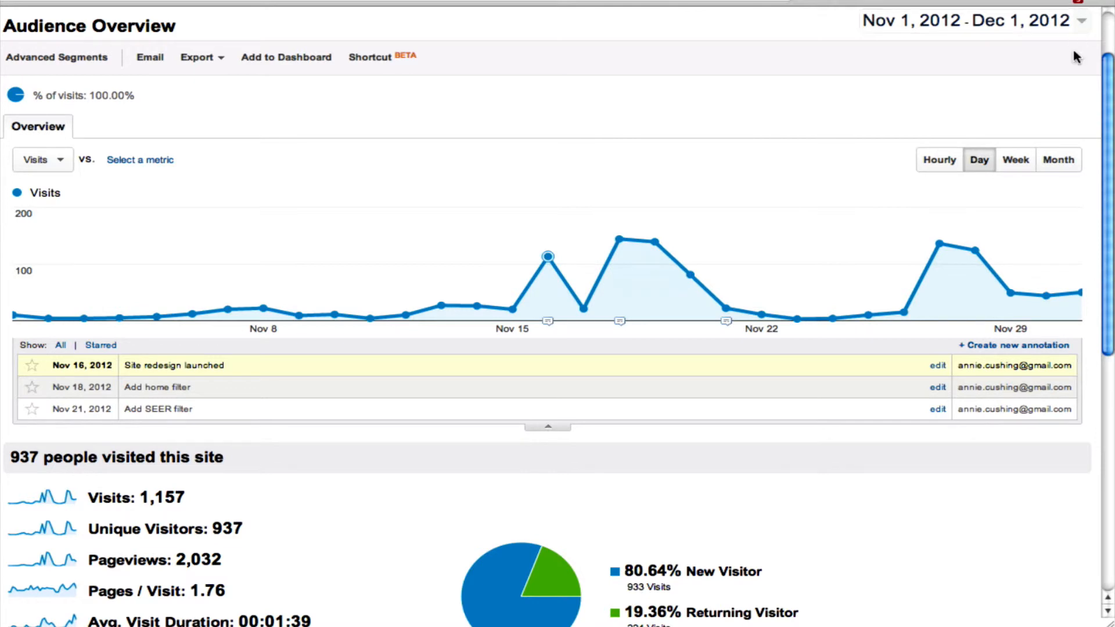
mouse_move(1080, 23)
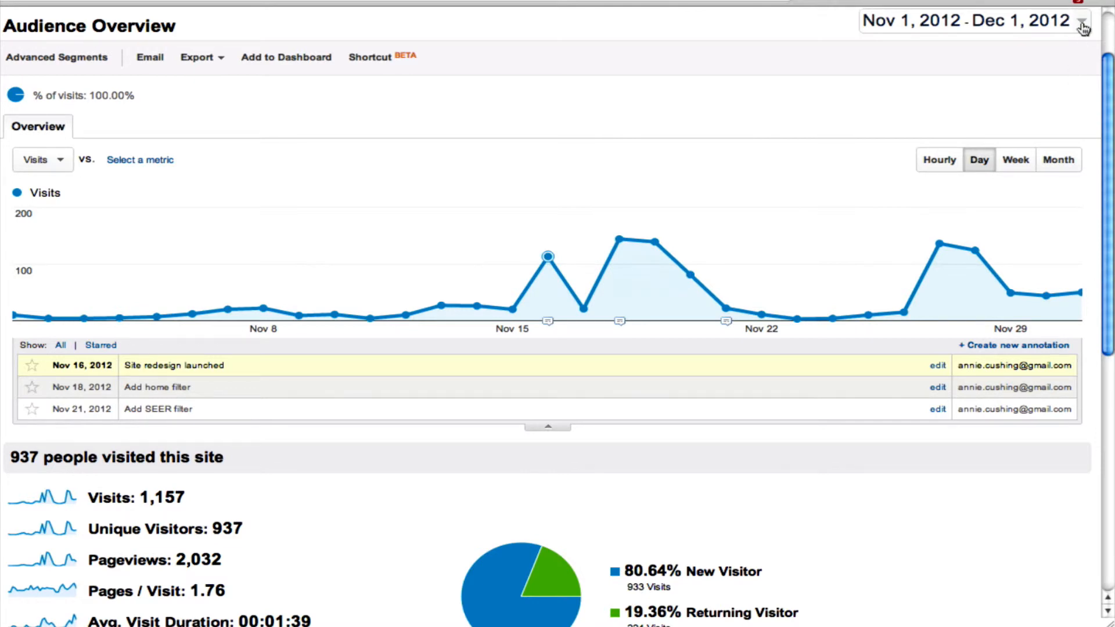
mouse_move(788, 186)
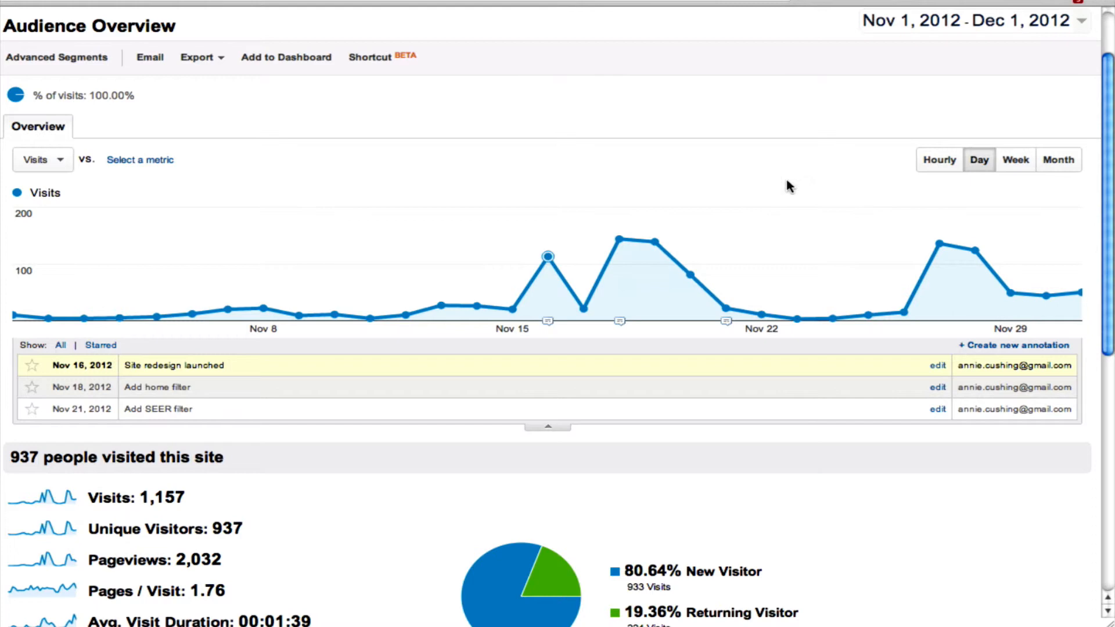
mouse_move(774, 199)
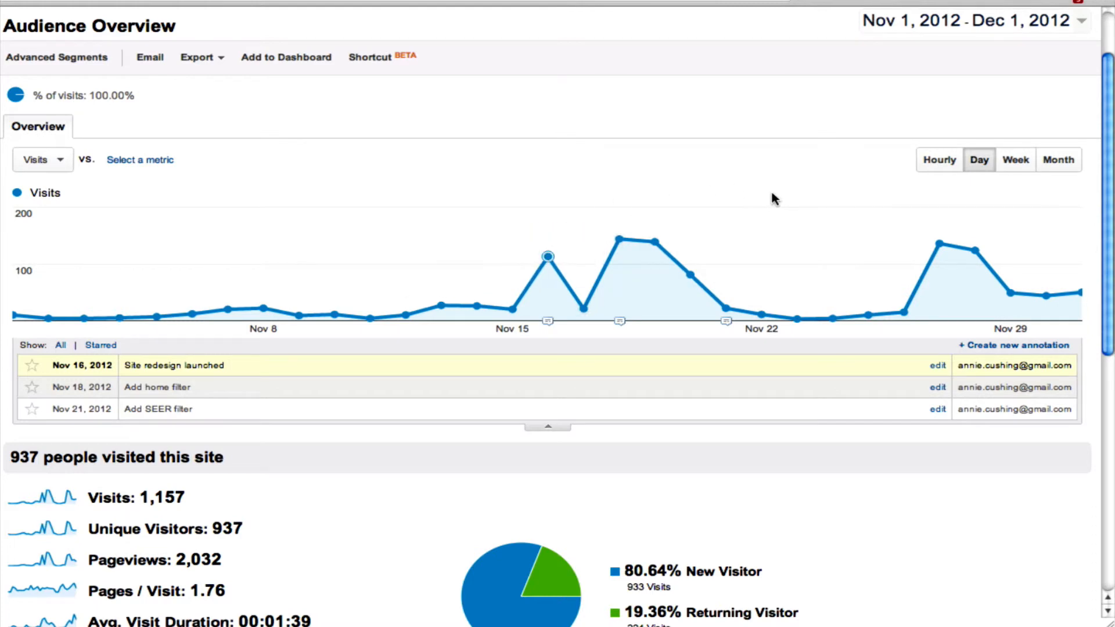
mouse_move(836, 119)
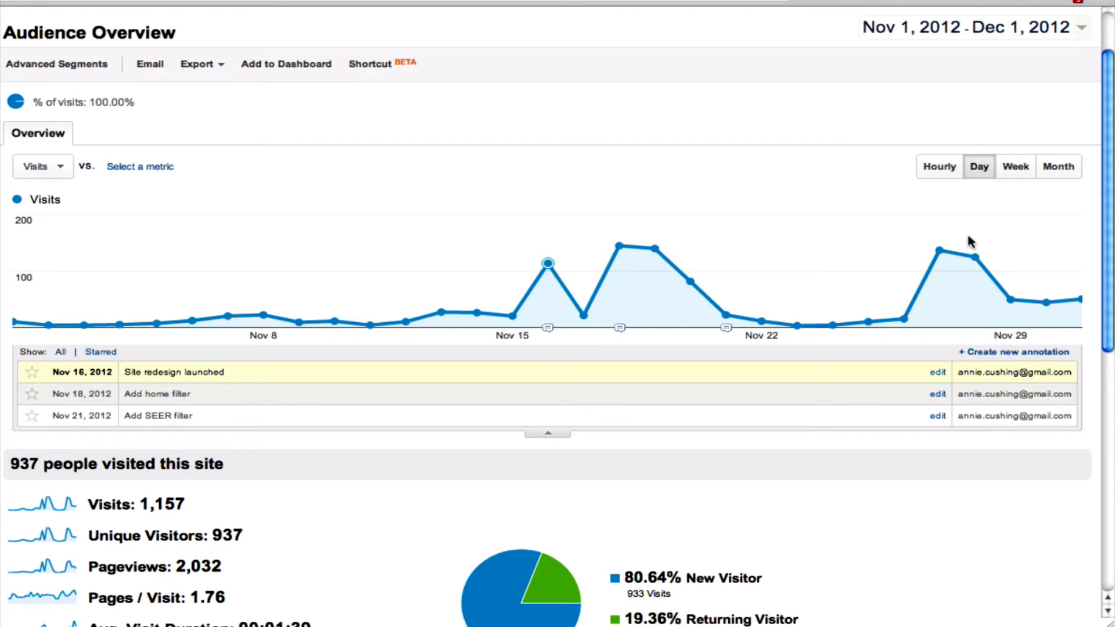
Step: Start a new annotation and try choosing its date from the annotation date picker
click(1013, 350)
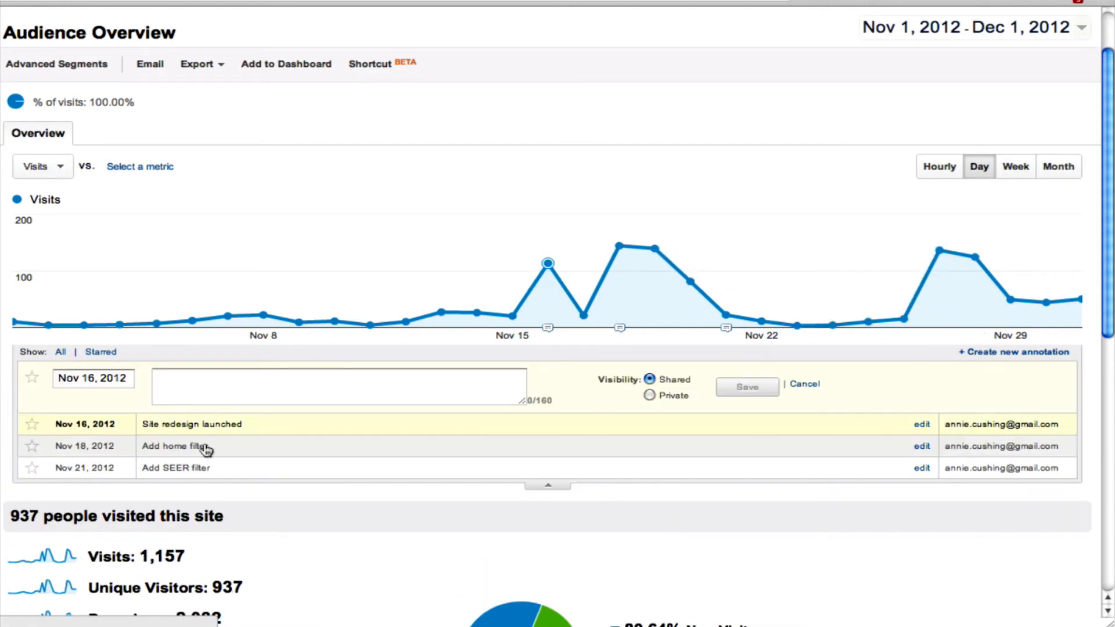
click(93, 377)
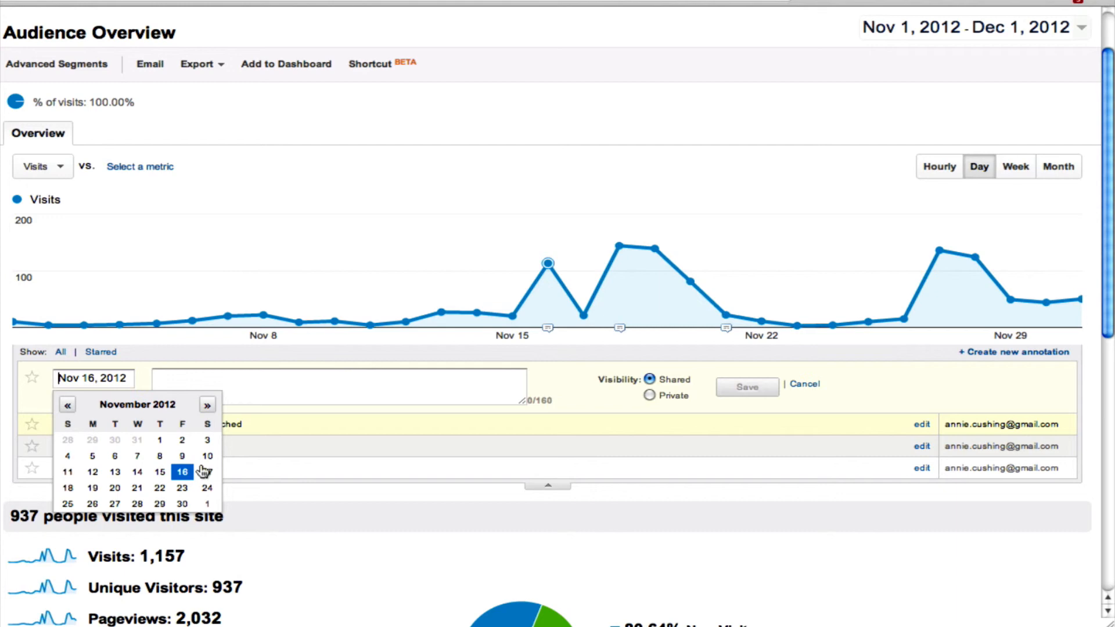
click(207, 405)
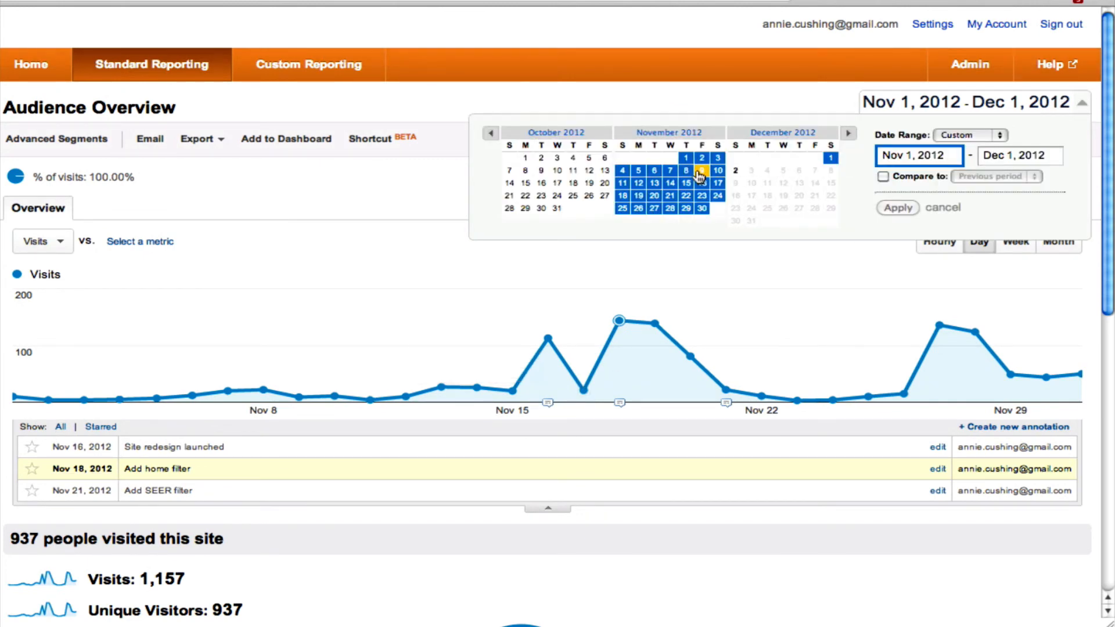
Step: Extend the report range to end Dec 2, 2012 and start a blank annotation dated Dec 2
click(737, 171)
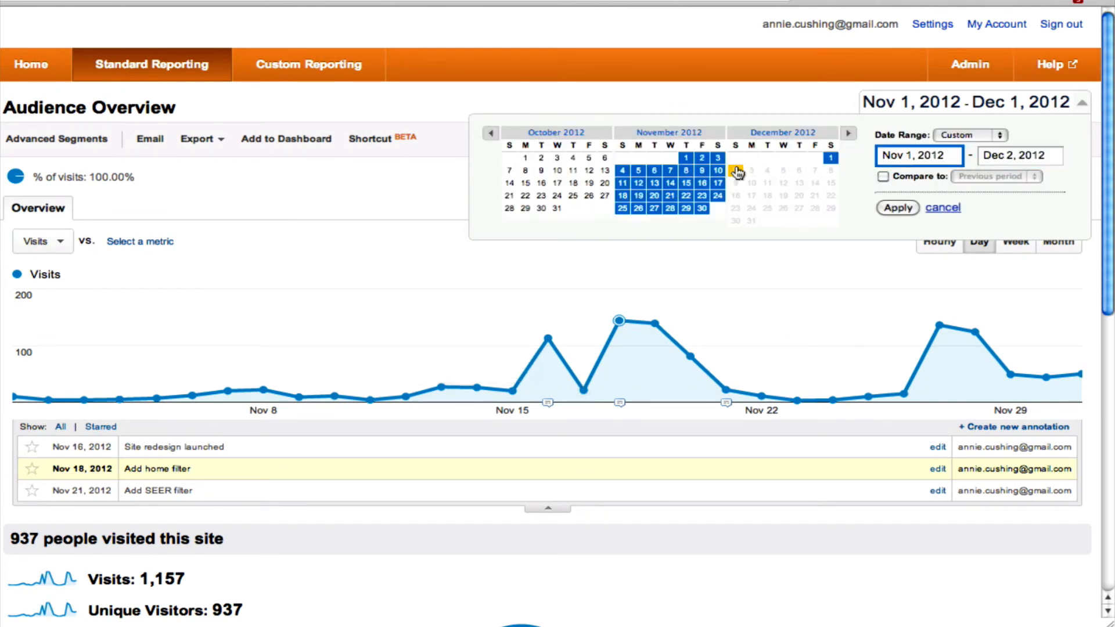
click(896, 208)
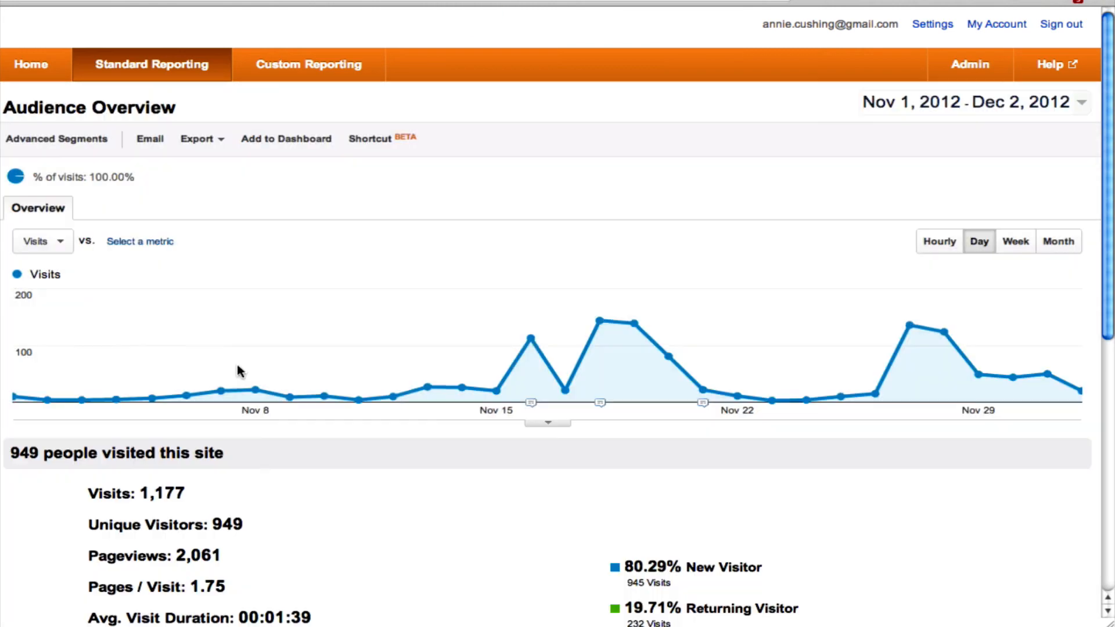
click(547, 420)
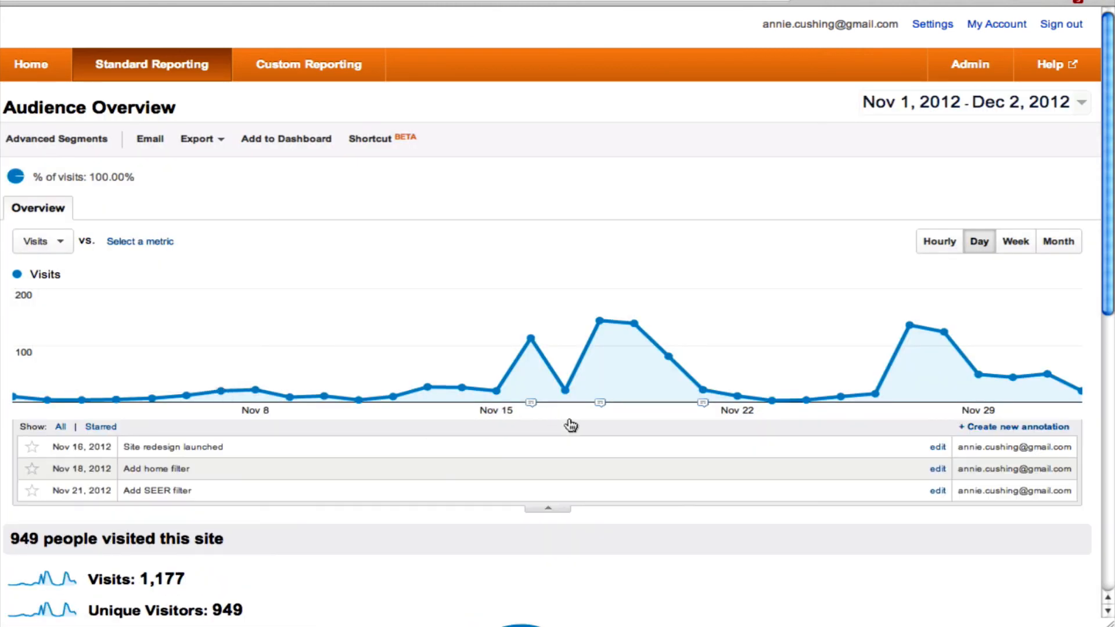
click(1015, 426)
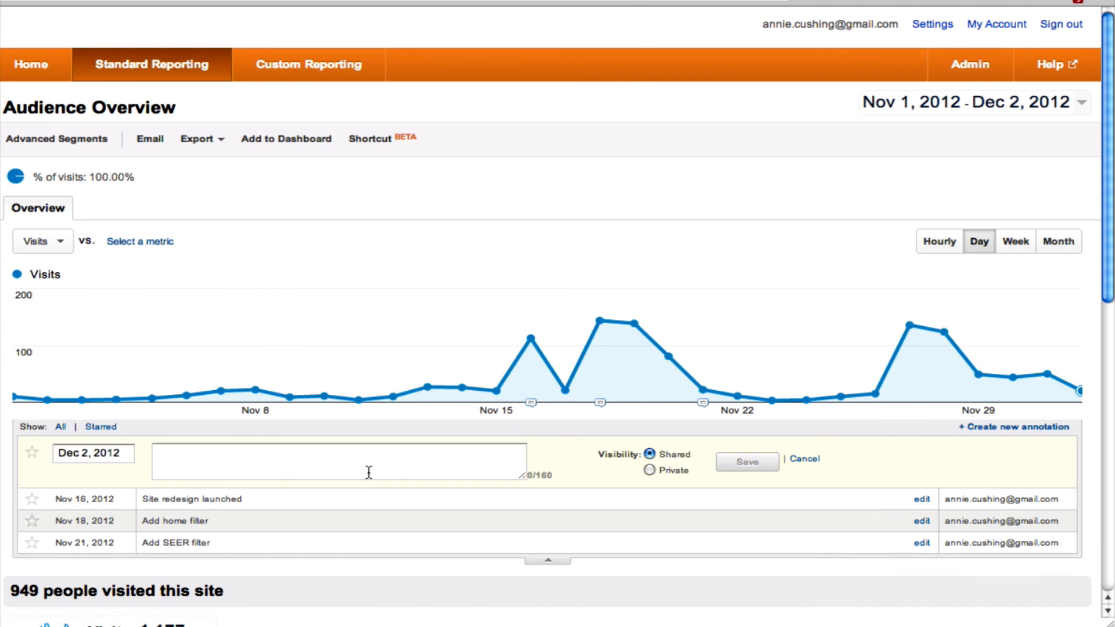